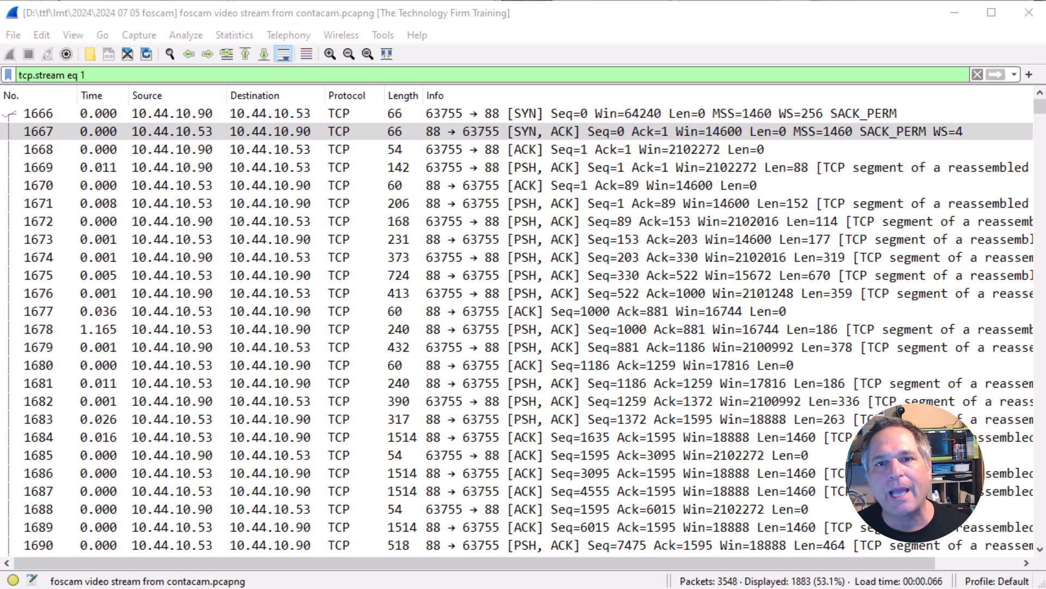
Step: Select packets 1667 and 1670 in the port-88 stream and bring up the actions for packet 1670
{"action": "left_click", "coordinate": [321, 383]}
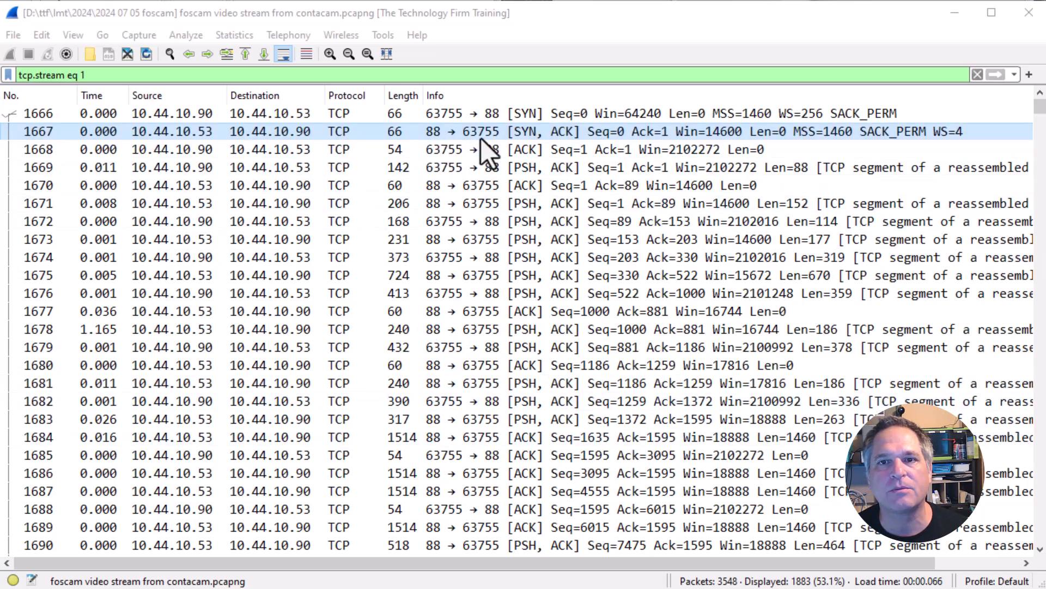
{"action": "left_click", "coordinate": [394, 311]}
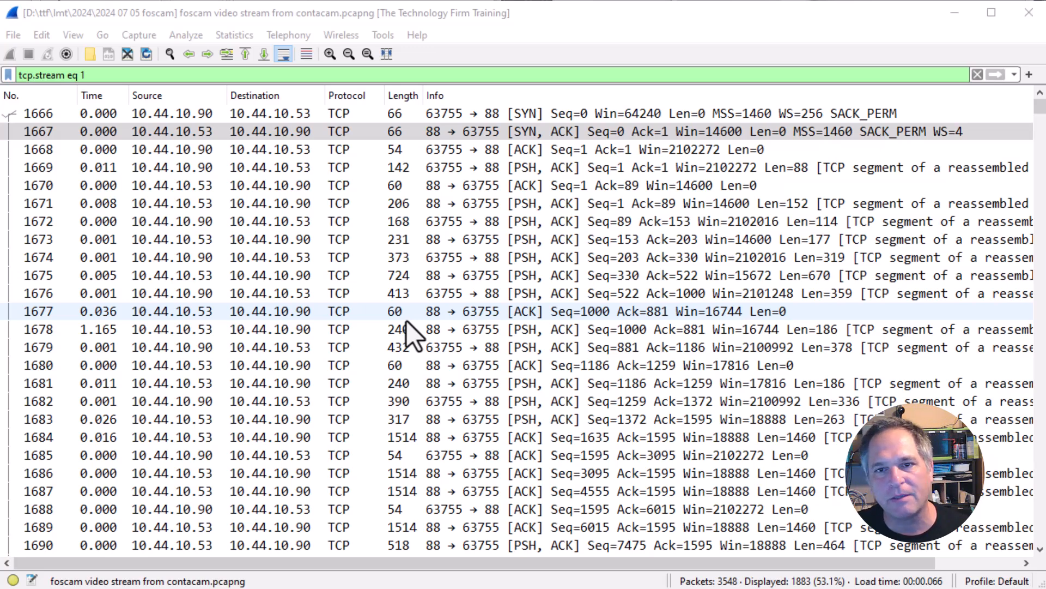
{"action": "left_click", "coordinate": [567, 131]}
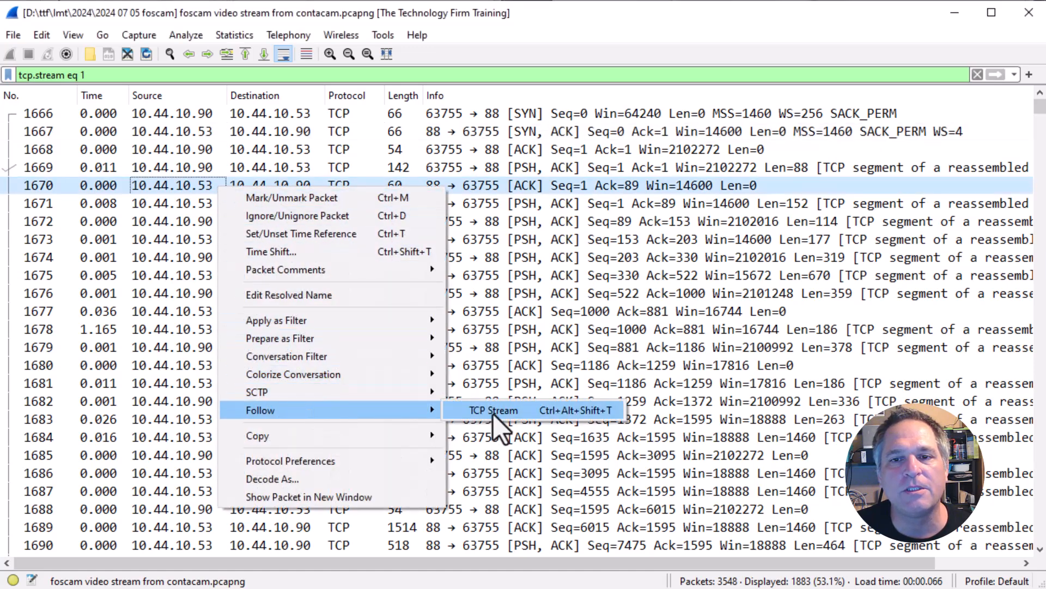
Step: Follow the TCP stream to read its RTSP OPTIONS, DESCRIBE and SETUP text, then return to the packet list
{"action": "left_click", "coordinate": [493, 410]}
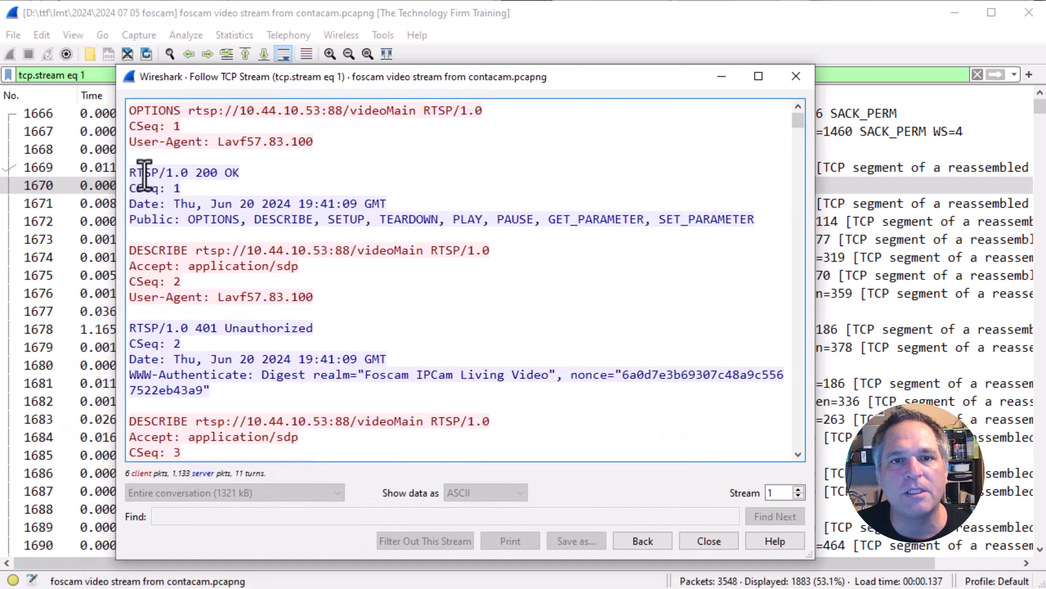
{"action": "left_click", "coordinate": [187, 263]}
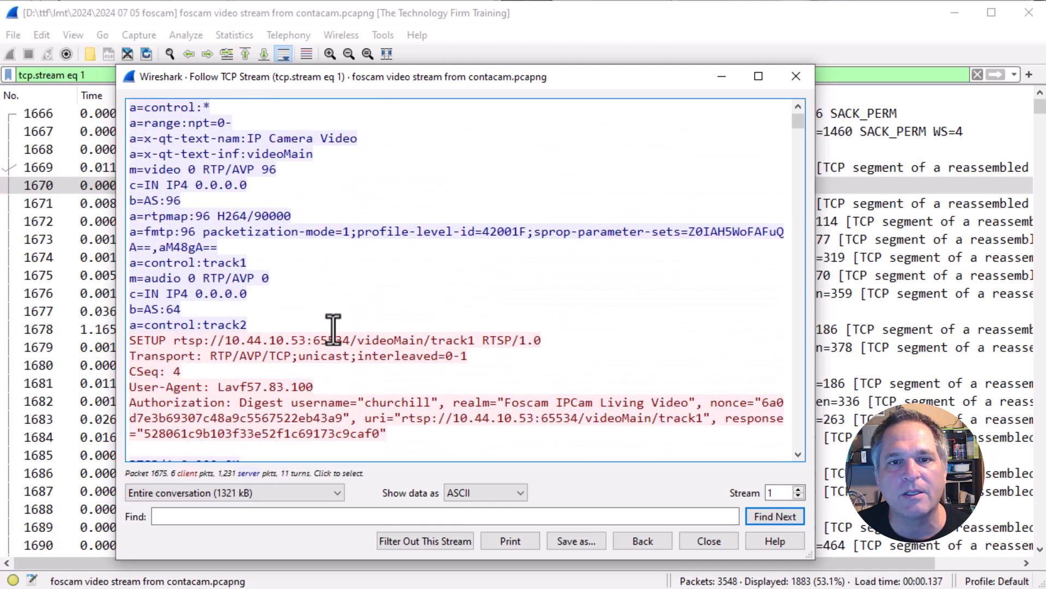
{"action": "scroll", "scroll_direction": "down", "scroll_amount": 3}
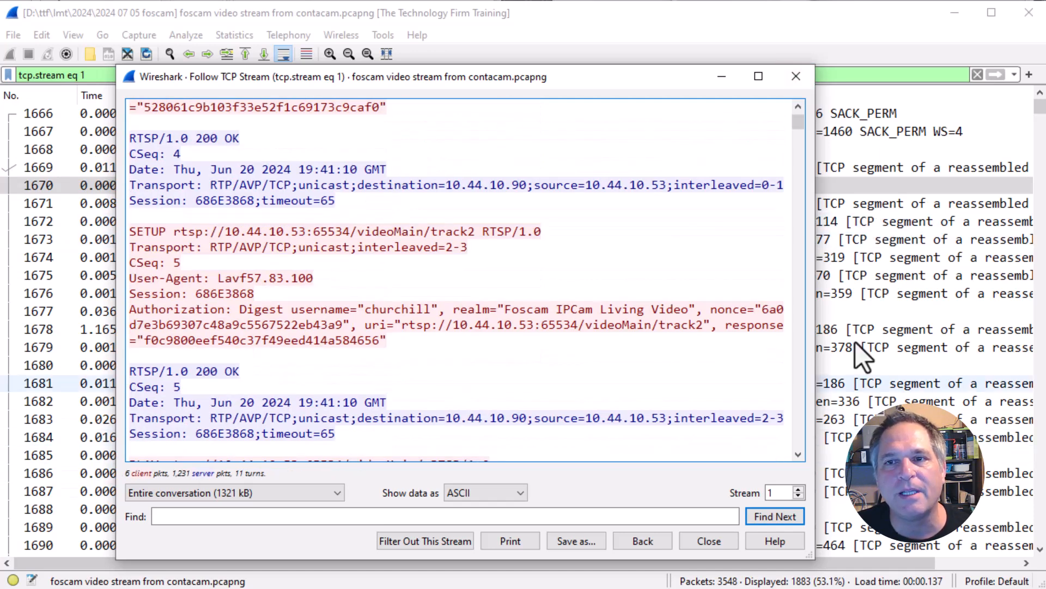
{"action": "left_click", "coordinate": [708, 540]}
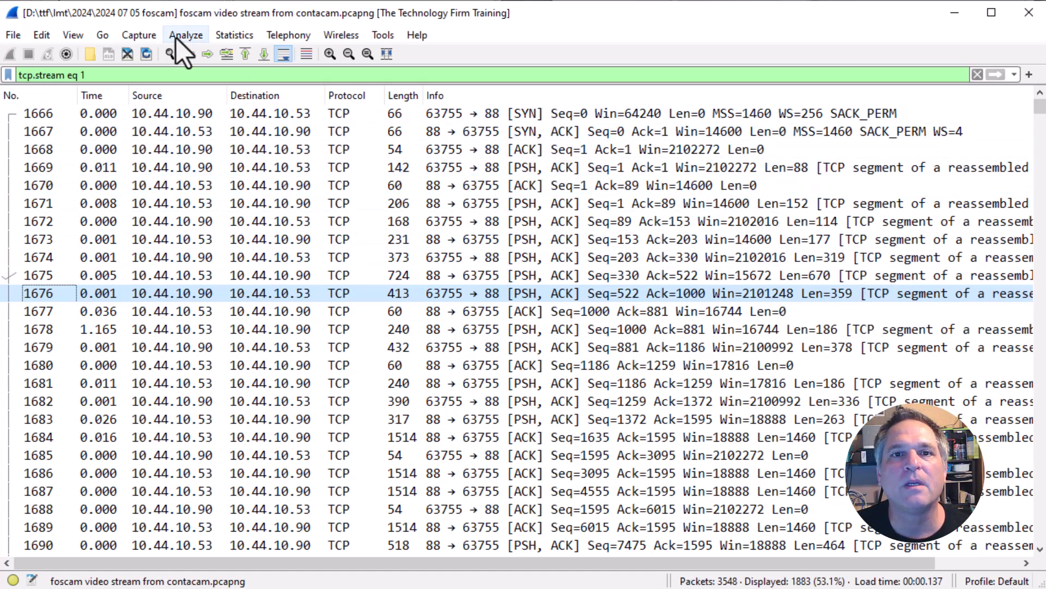
Step: Add a new Decode As entry for TCP port 63755 via the Analyze menu, decoder still none
{"action": "left_click", "coordinate": [185, 35]}
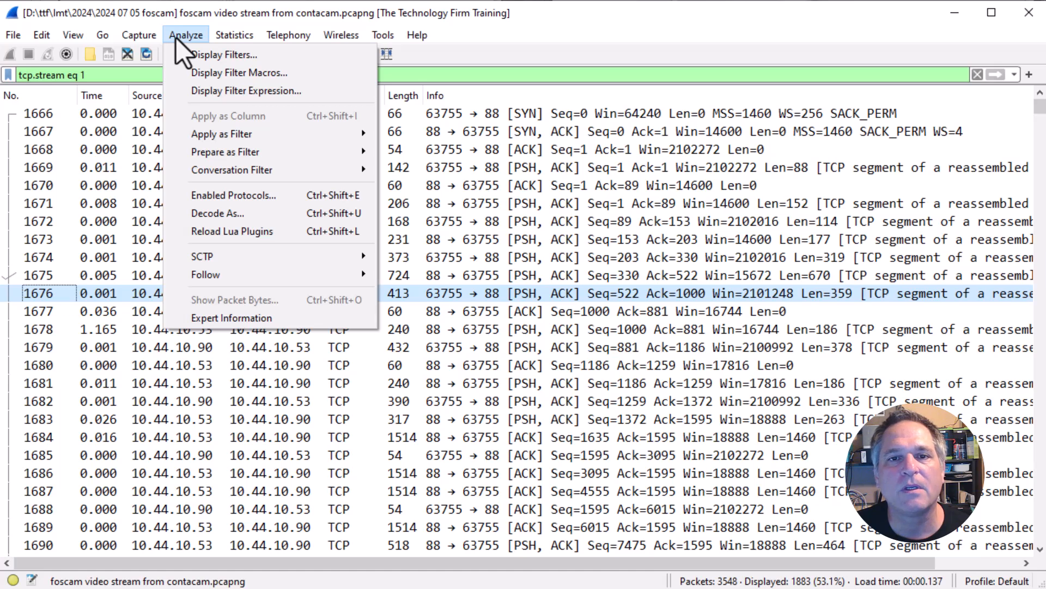
{"action": "left_click", "coordinate": [215, 212]}
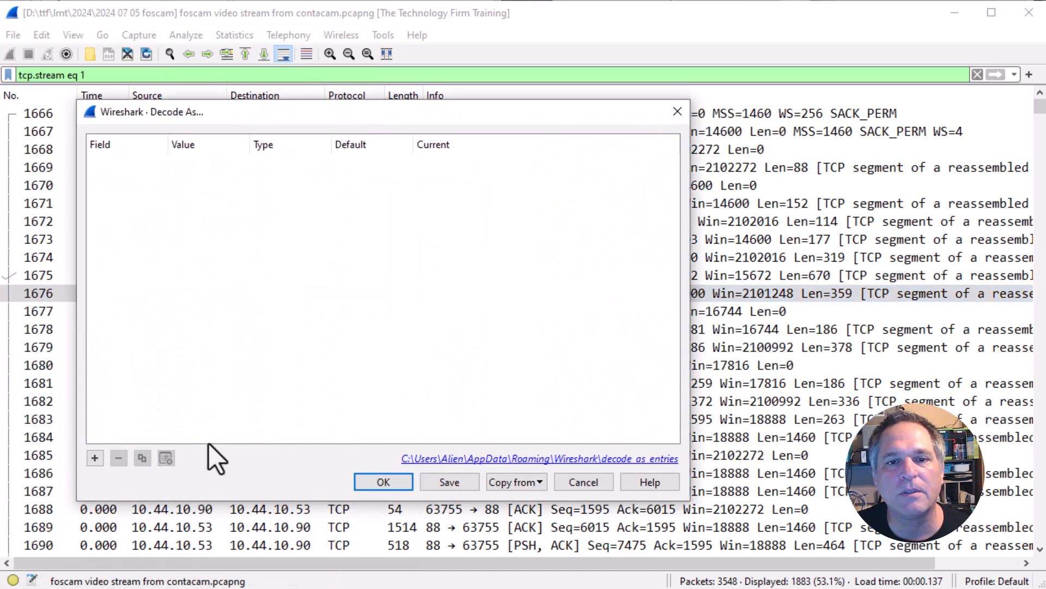
{"action": "left_click", "coordinate": [94, 458]}
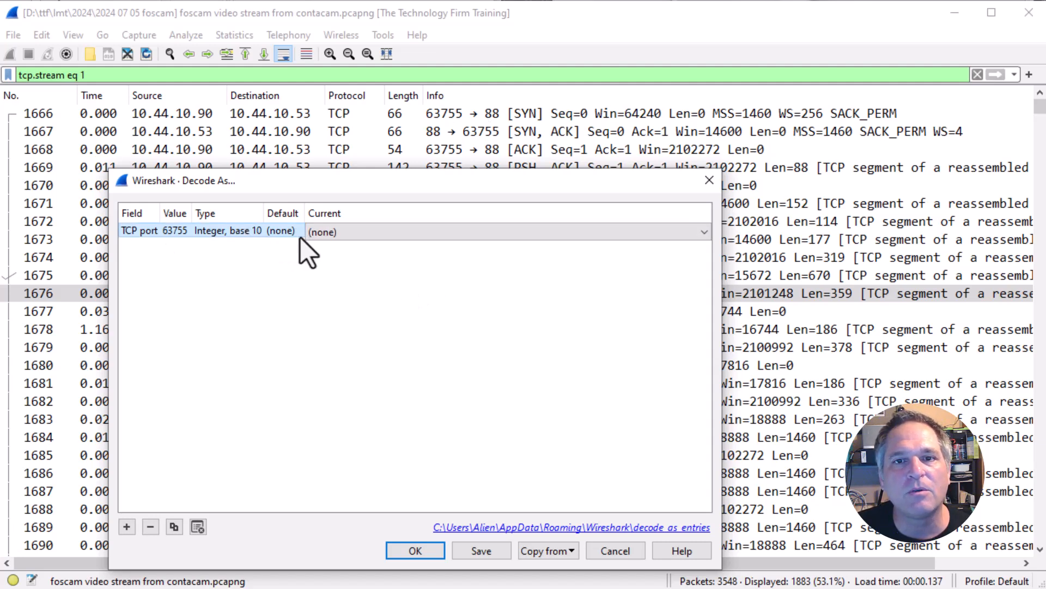
Step: Assign RTSP to the port-63755 rule and confirm the list now shows RTSP requests and RTP packets
{"action": "left_click", "coordinate": [505, 231]}
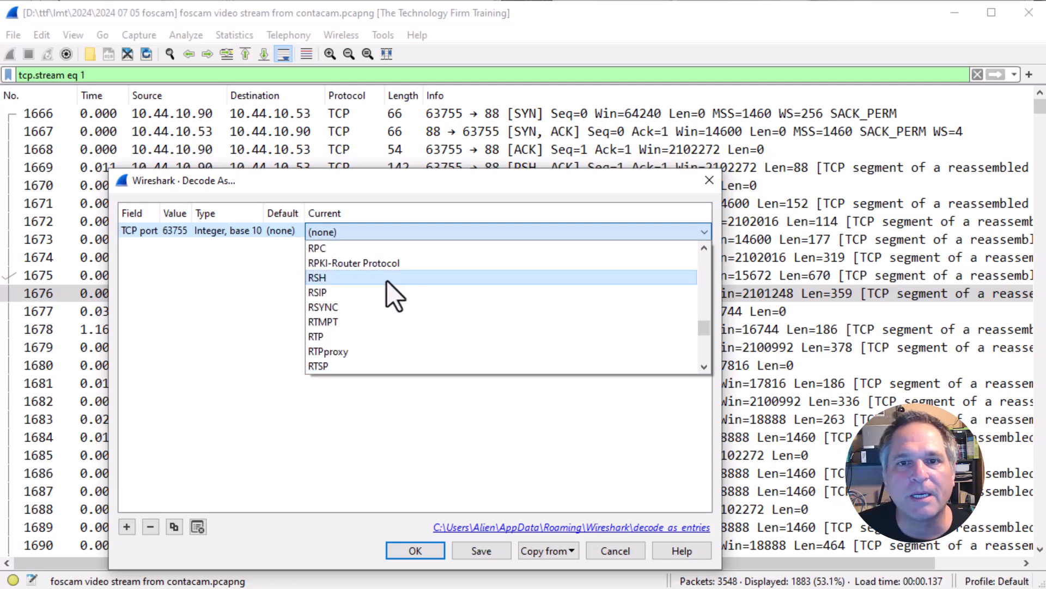
{"action": "left_click", "coordinate": [318, 366]}
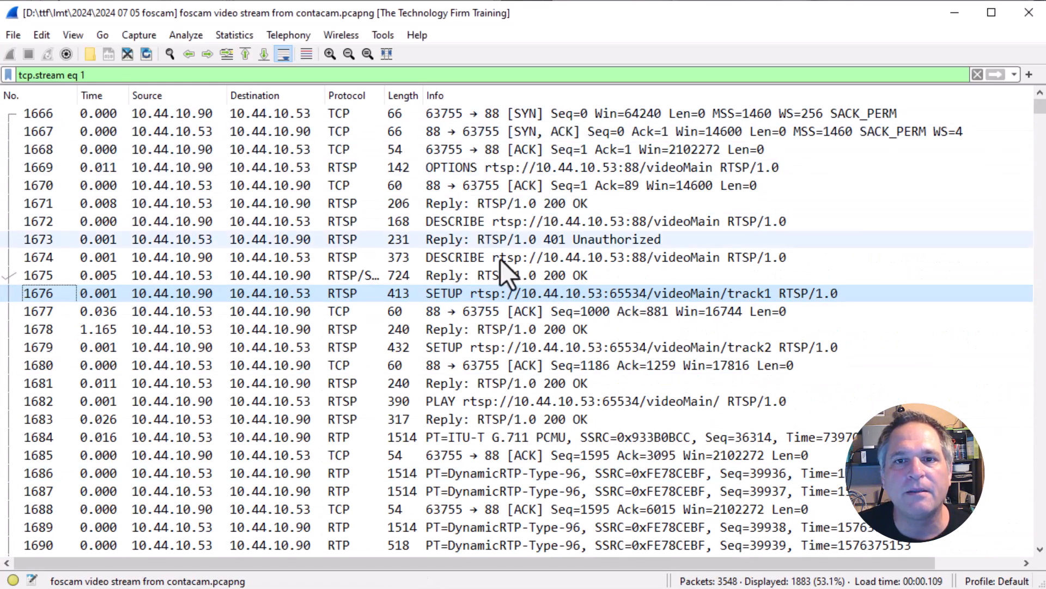
{"action": "scroll", "scroll_direction": "down", "scroll_amount": 3}
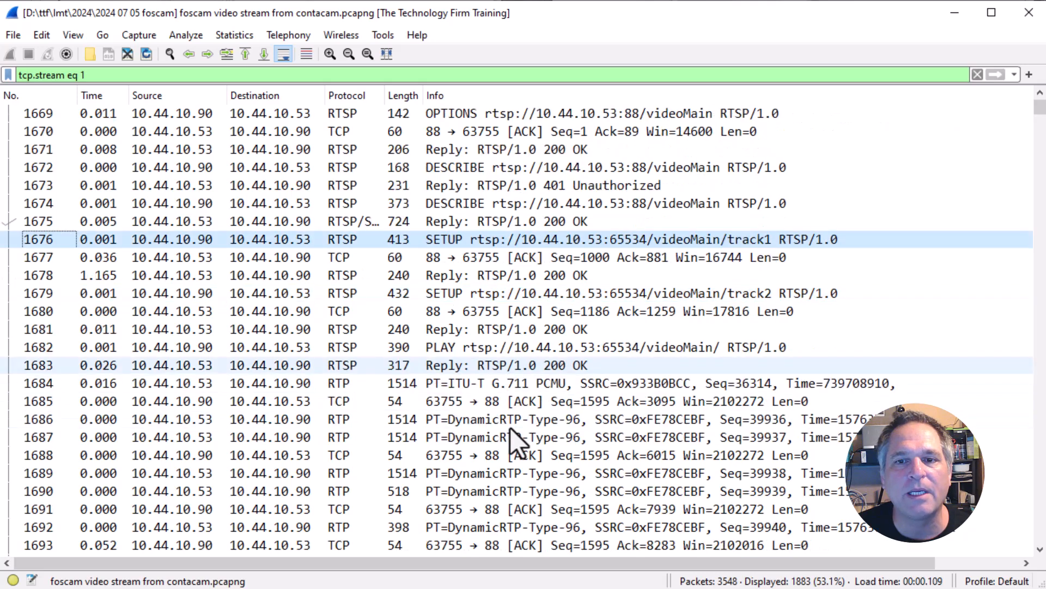